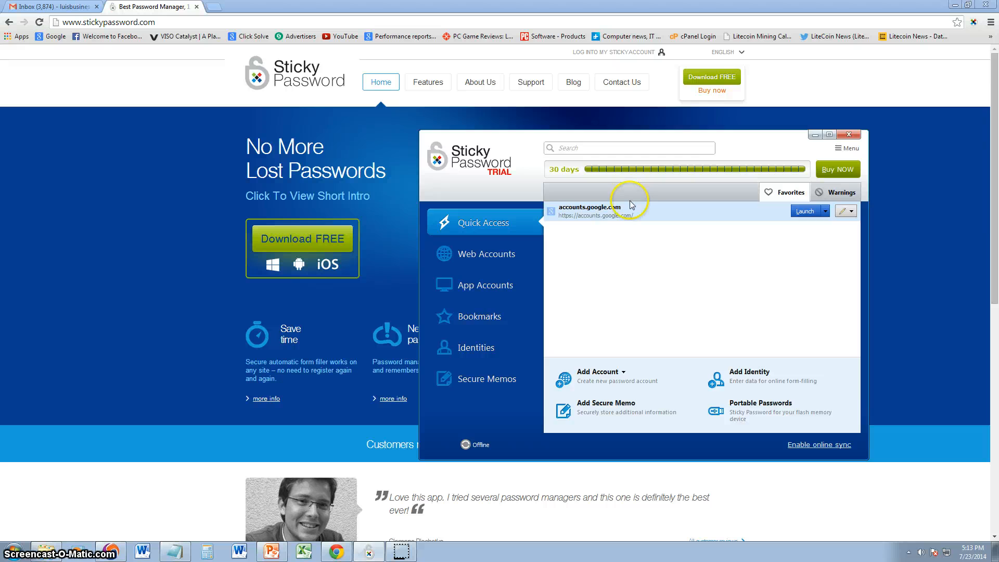
Hide the Sticky Password window and reveal its icon in the notification area
{"action": "left_click", "coordinate": [849, 134]}
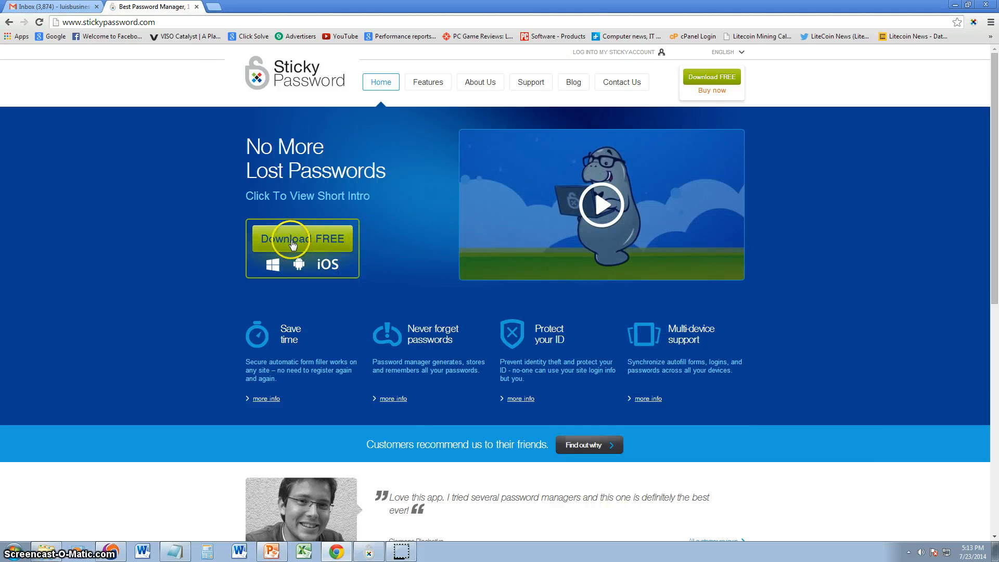
{"action": "left_click", "coordinate": [302, 238]}
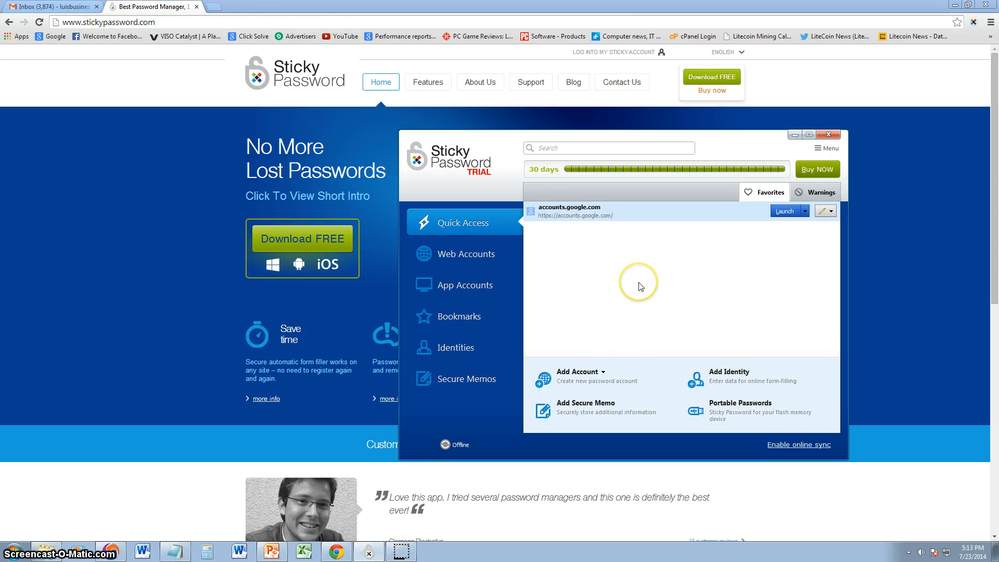
{"action": "mouse_move", "coordinate": [639, 282]}
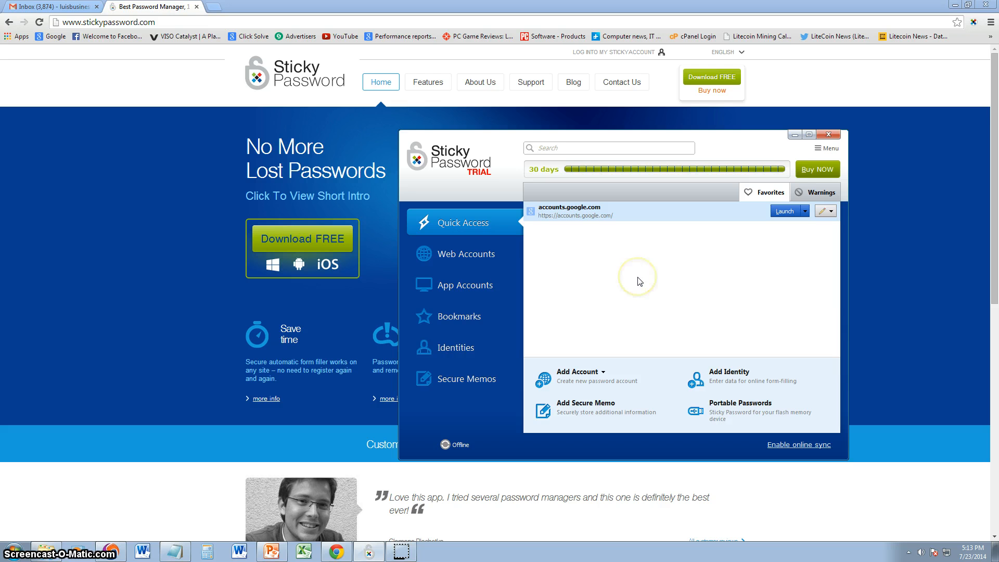
{"action": "mouse_move", "coordinate": [639, 281]}
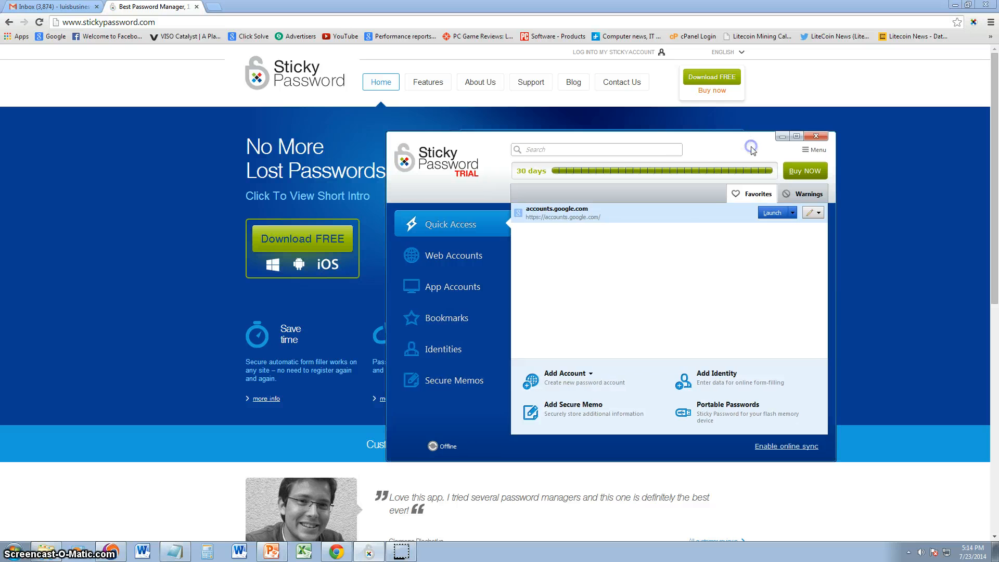
{"action": "mouse_move", "coordinate": [900, 537]}
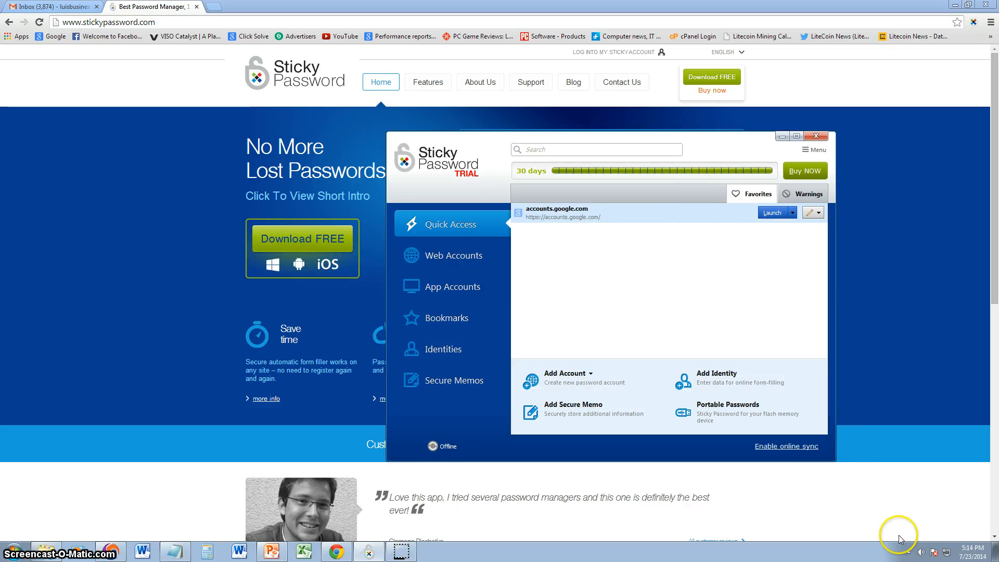
{"action": "mouse_move", "coordinate": [915, 553]}
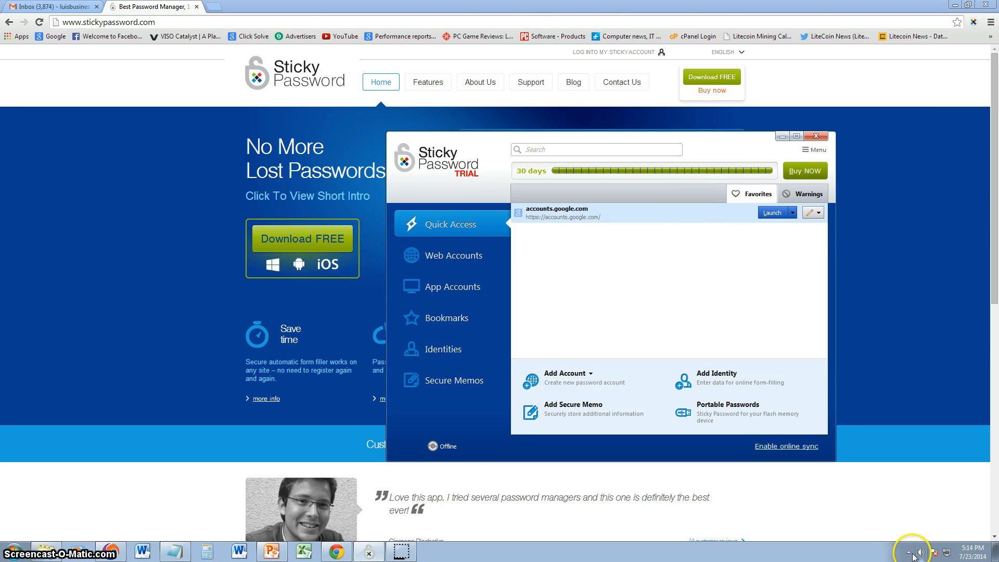
{"action": "left_click", "coordinate": [912, 553]}
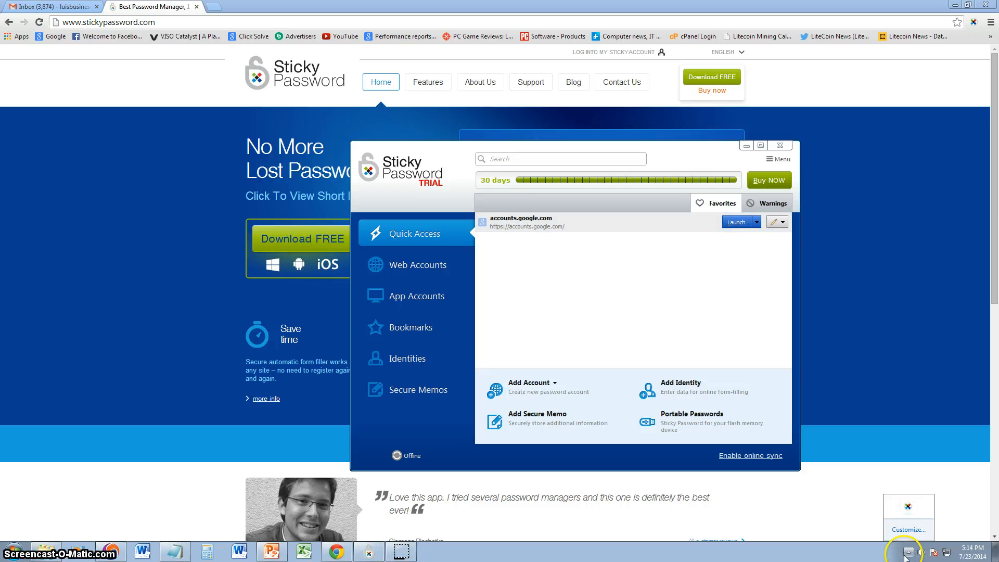
{"action": "mouse_move", "coordinate": [908, 510]}
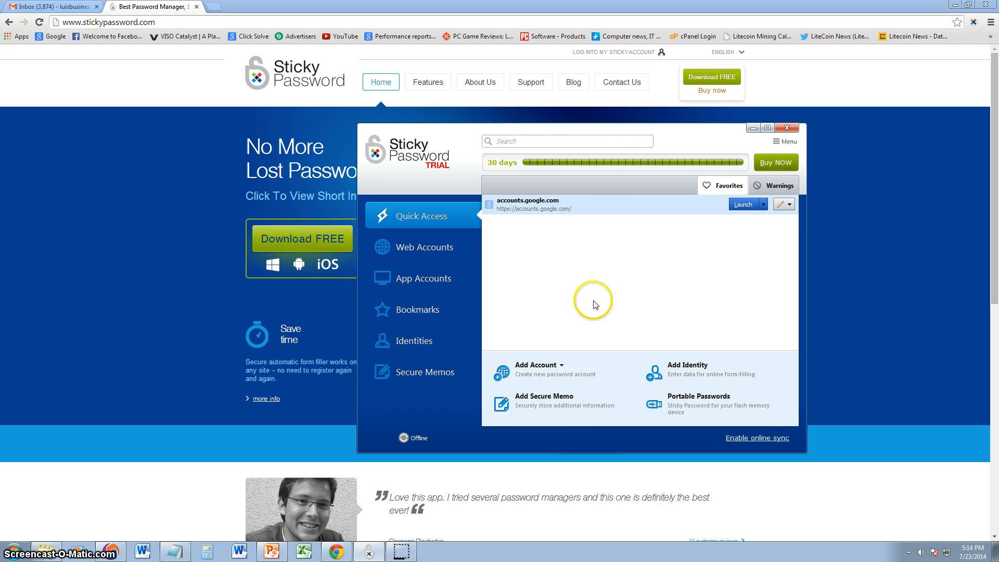
Browse the saved Web Accounts list, return to Quick Access, and begin adding a new account
{"action": "left_click", "coordinate": [422, 246]}
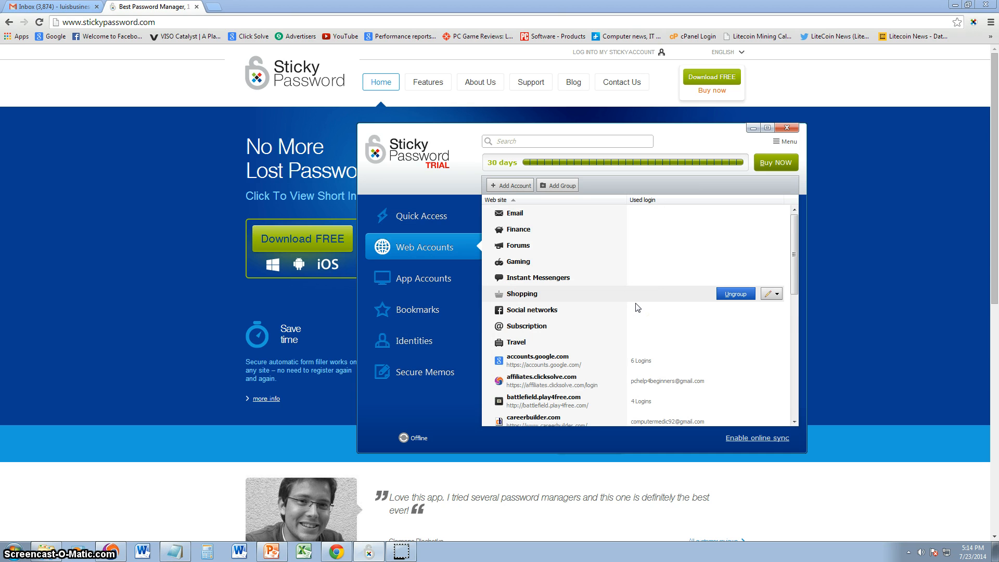
{"action": "scroll", "scroll_direction": "down", "scroll_amount": 3}
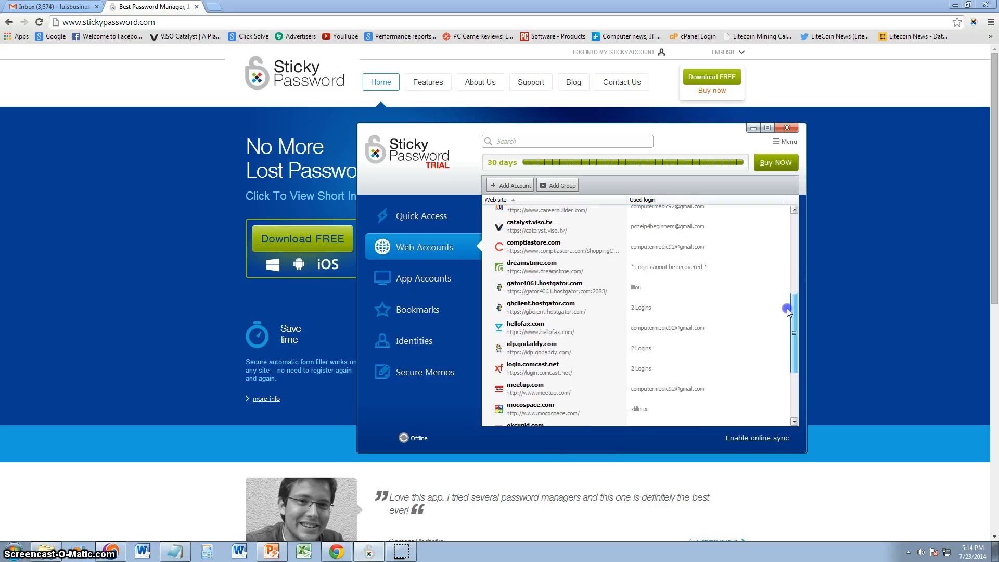
{"action": "left_click", "coordinate": [424, 215]}
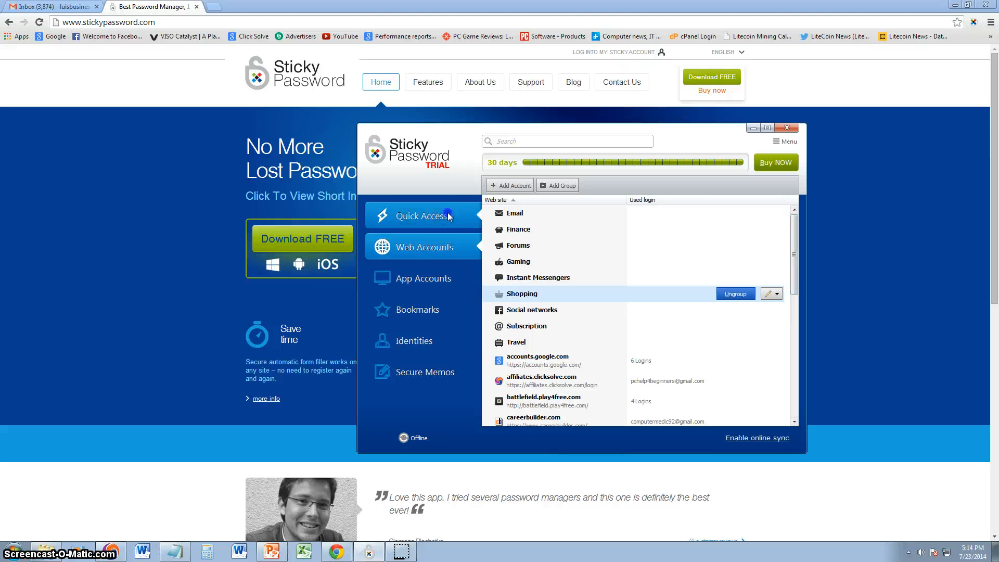
{"action": "left_click", "coordinate": [422, 215]}
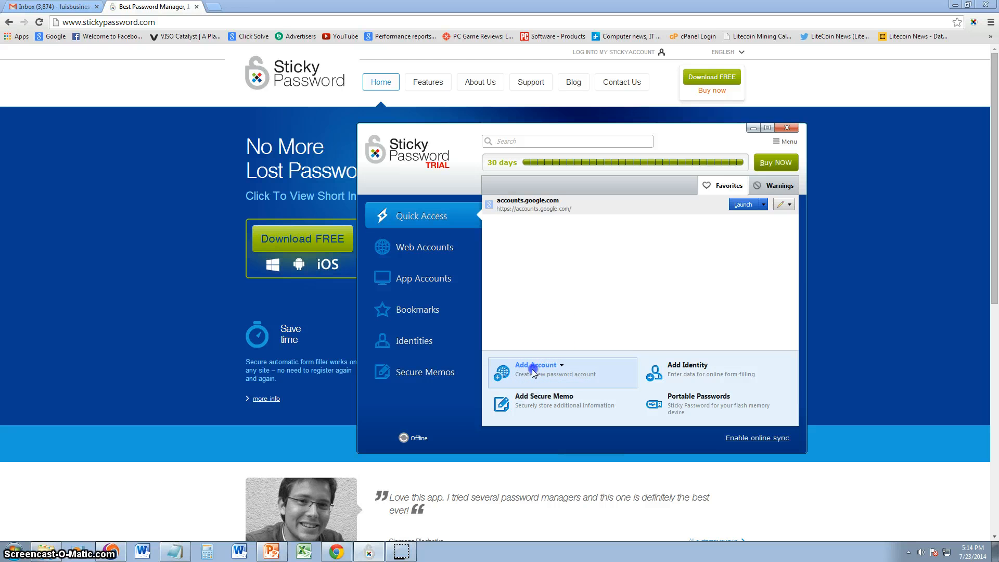
{"action": "left_click", "coordinate": [535, 369]}
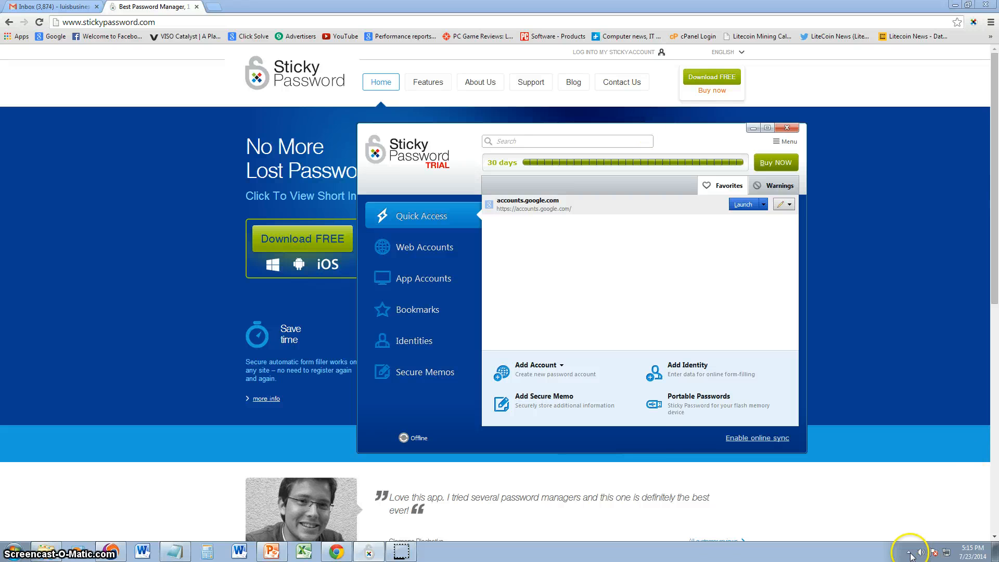
Unlock Sticky Password from its tray menu with the master password, then hide the window again
{"action": "left_click", "coordinate": [910, 506]}
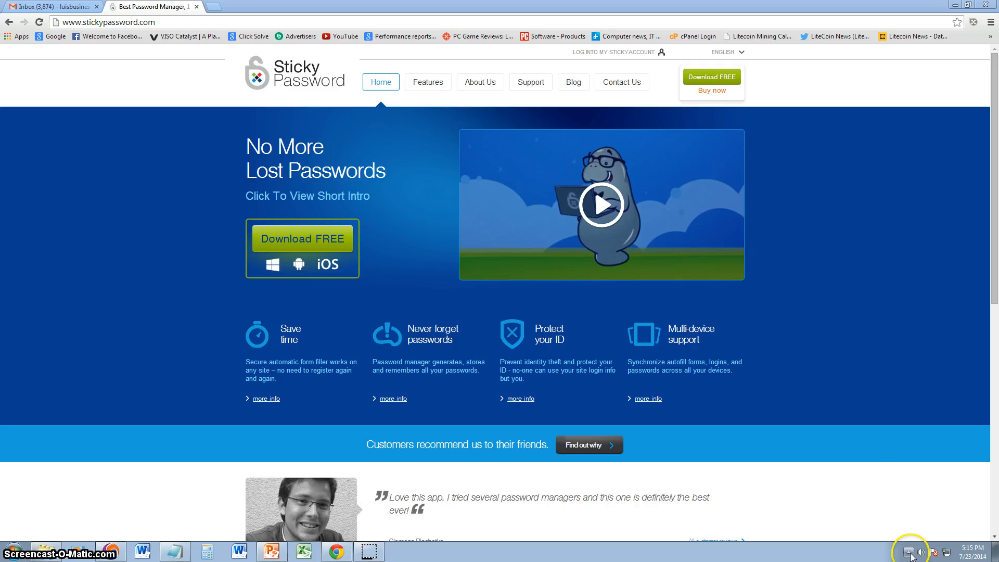
{"action": "right_click", "coordinate": [910, 552]}
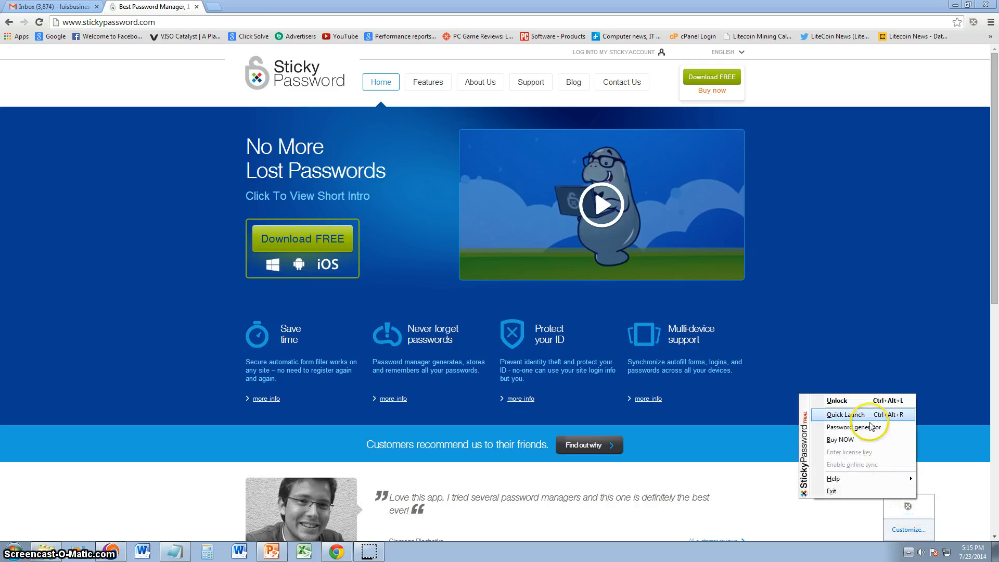
{"action": "left_click", "coordinate": [837, 400]}
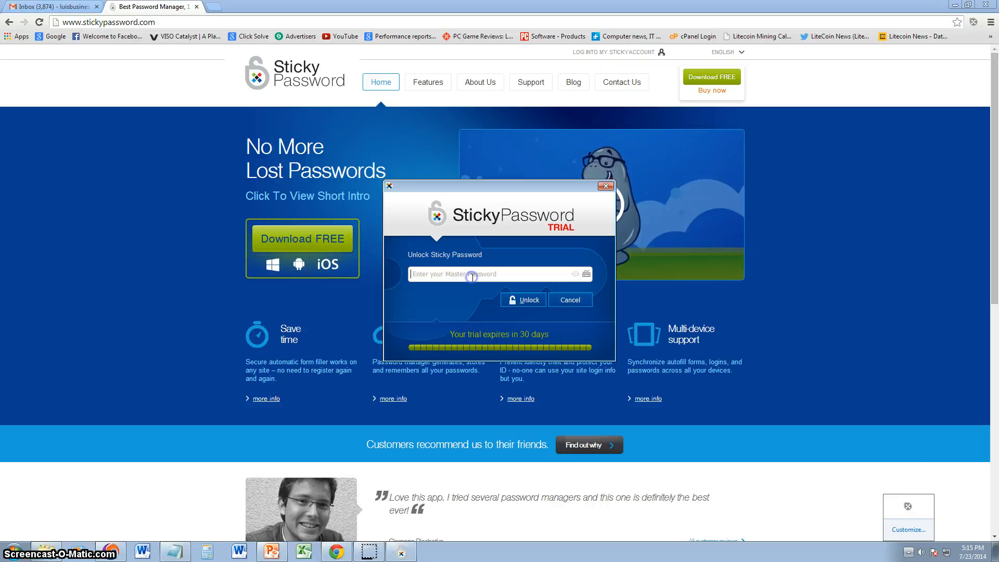
{"action": "type", "text": "••••"}
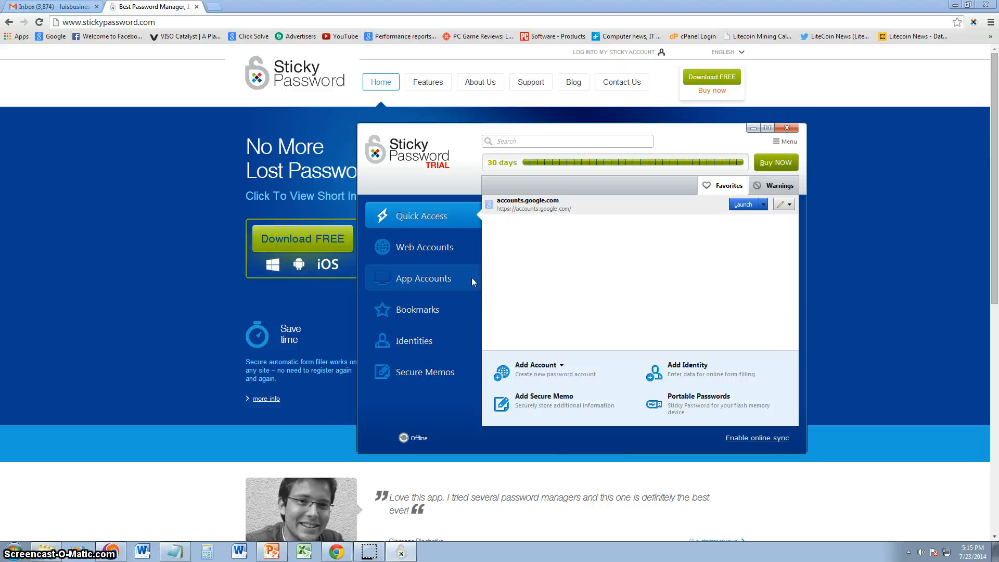
{"action": "left_click", "coordinate": [566, 140]}
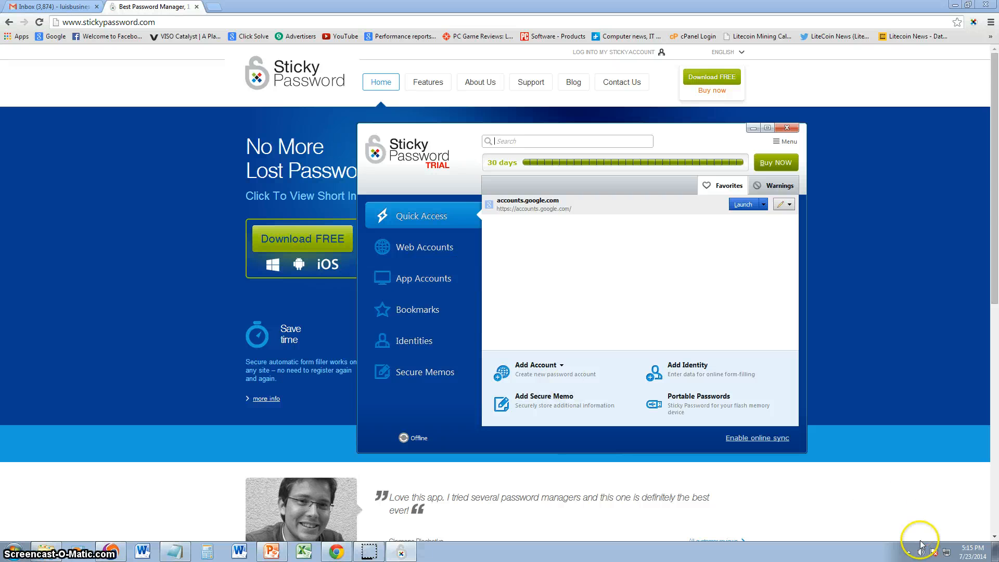
{"action": "left_click", "coordinate": [919, 551]}
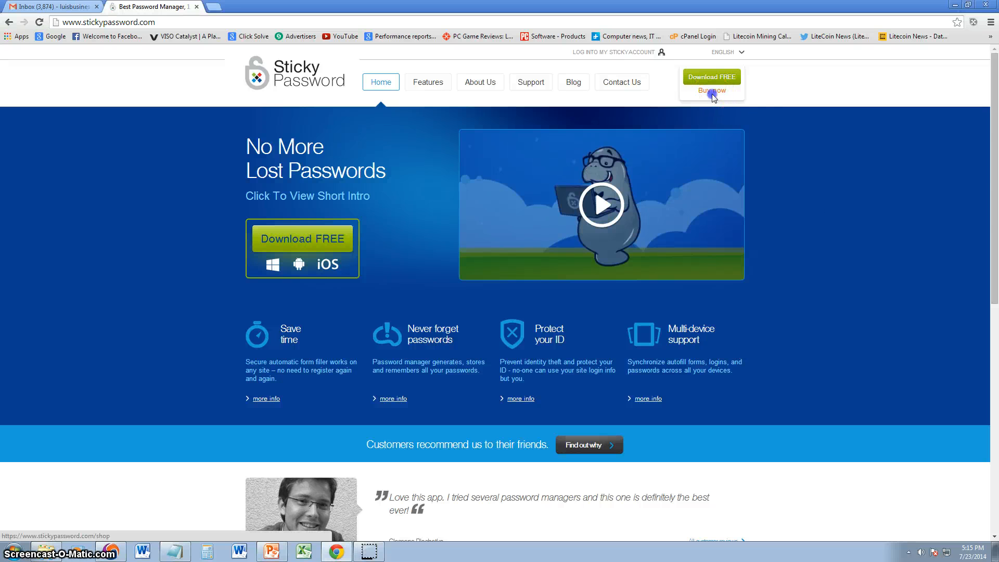
Go to the Sticky Password shop page via 'Buy now' and review the $12.00 one-user license
{"action": "left_click", "coordinate": [711, 90]}
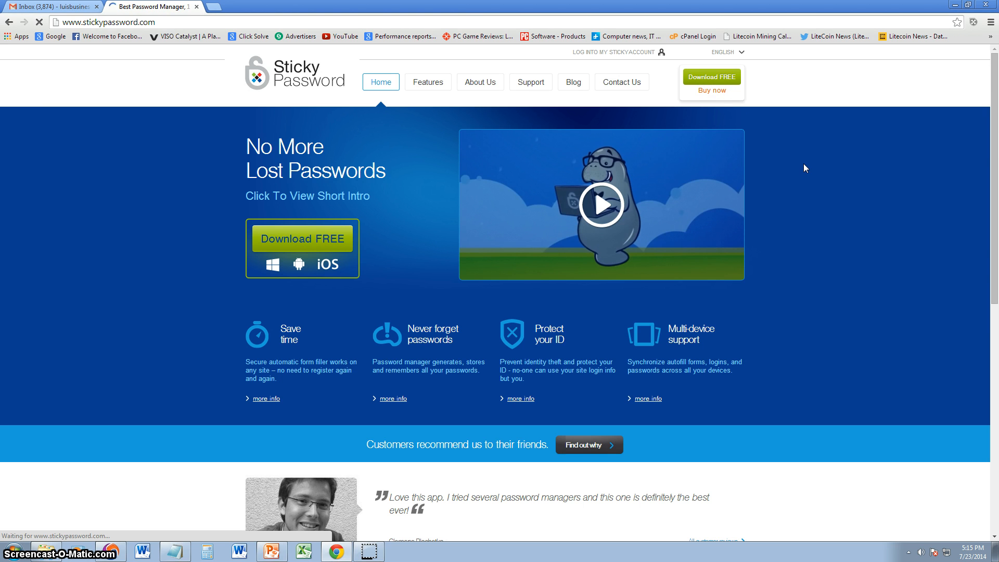
{"action": "left_click", "coordinate": [711, 90]}
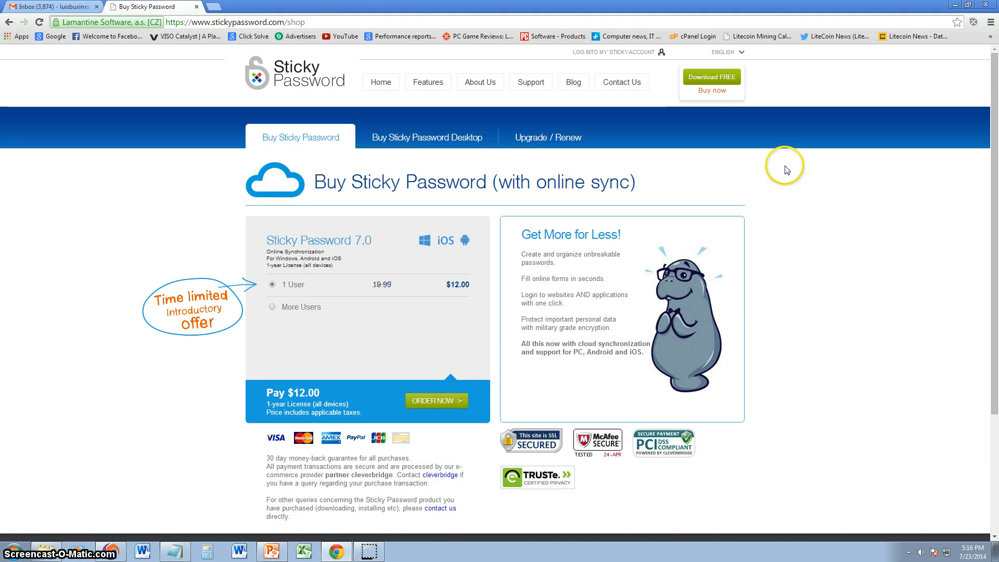
{"action": "scroll", "scroll_direction": "down", "scroll_amount": 3}
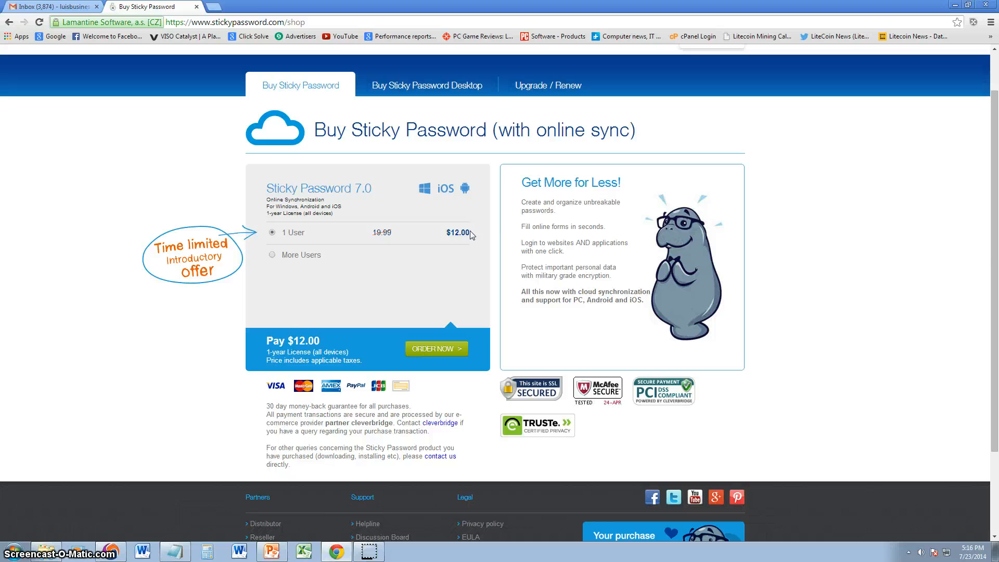
{"action": "mouse_move", "coordinate": [471, 235]}
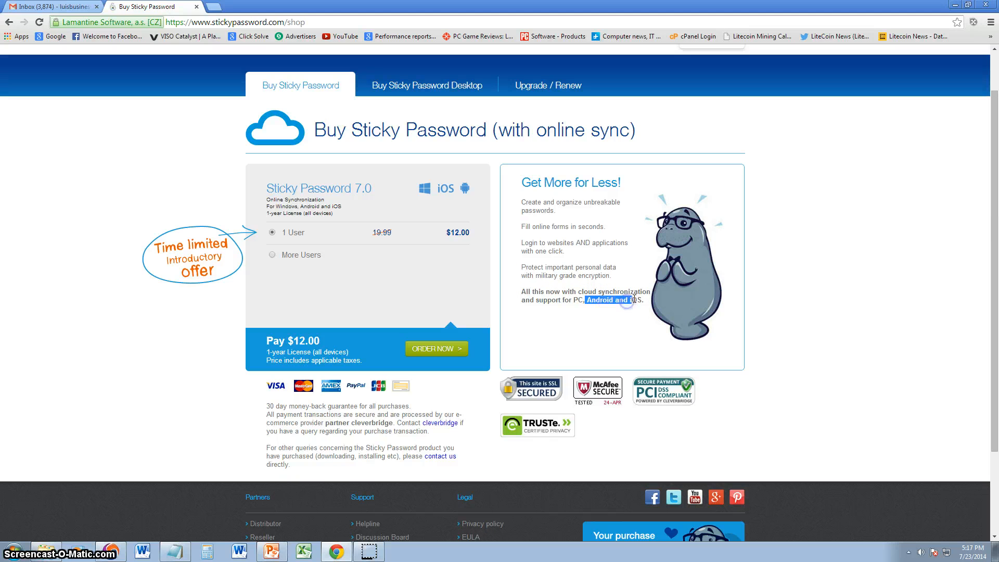
{"action": "mouse_move", "coordinate": [821, 233]}
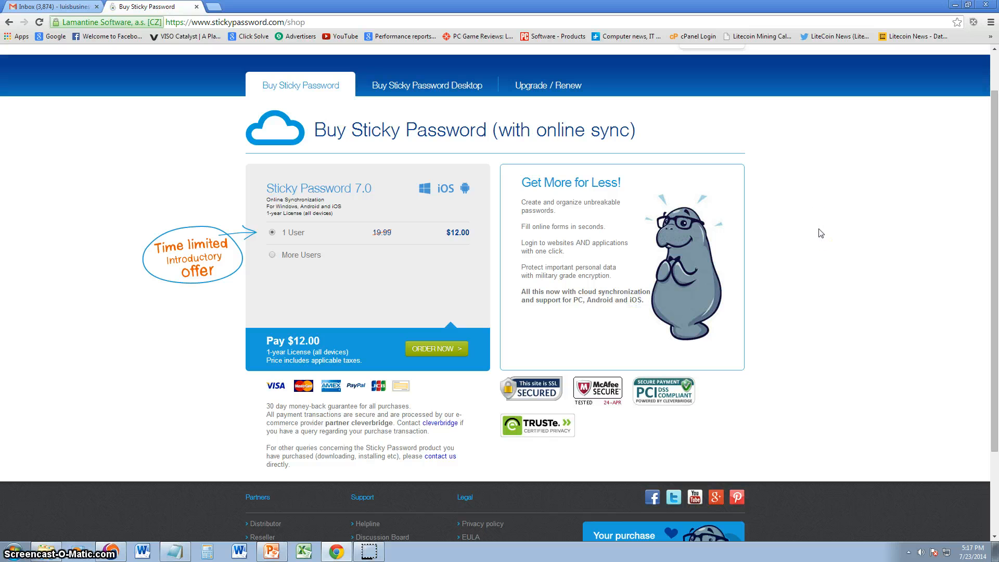